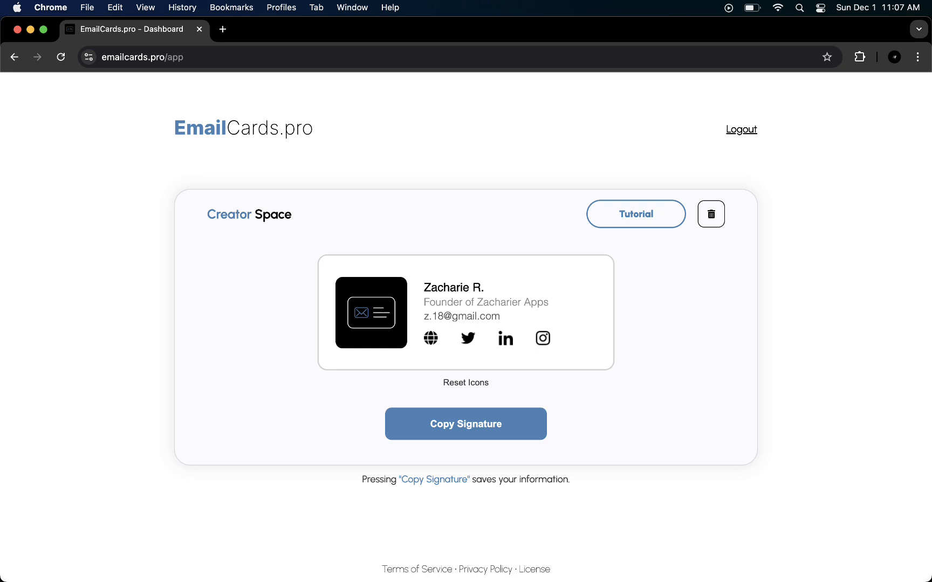
Preview the example email showing the signature, then close the preview
{"action": "left_click", "coordinate": [465, 423]}
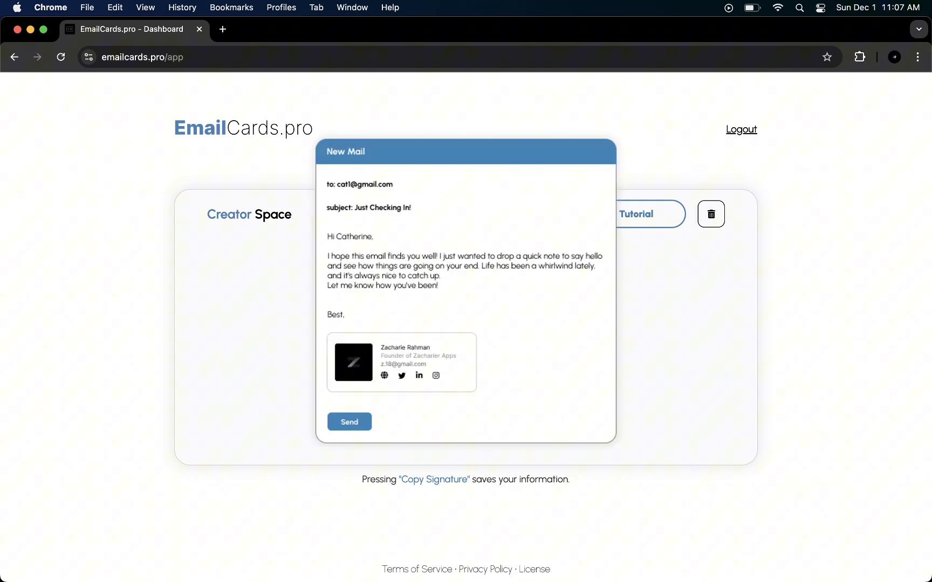
{"action": "left_click", "coordinate": [349, 422]}
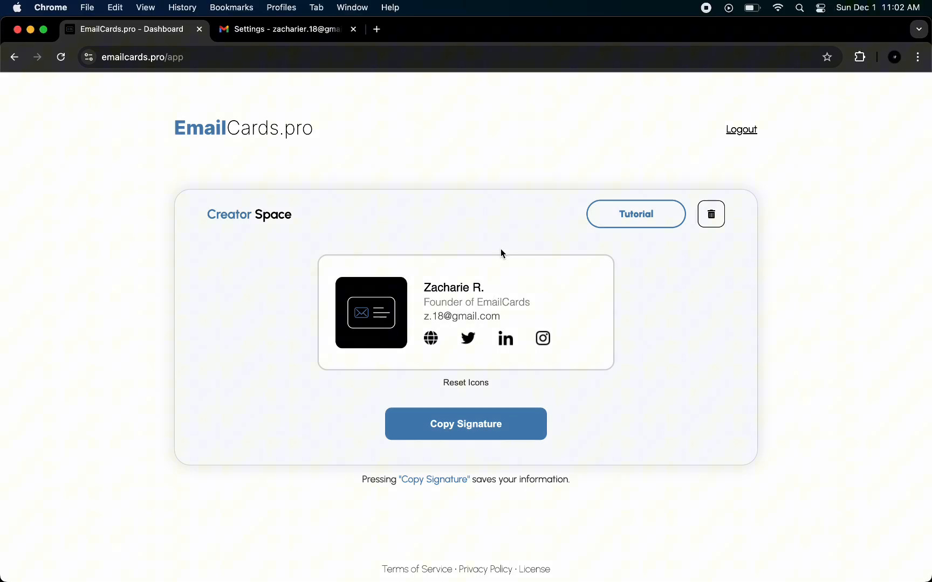
{"action": "left_click", "coordinate": [470, 287]}
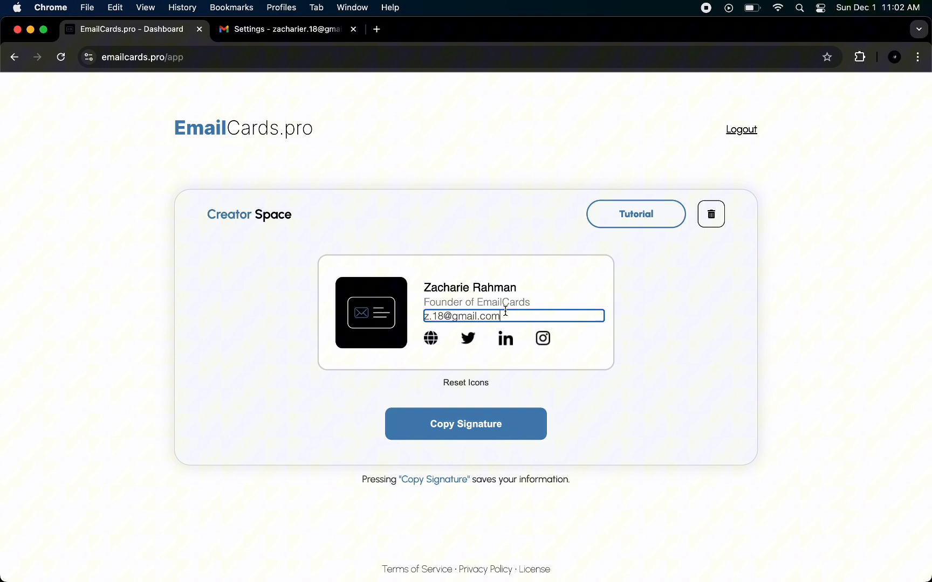
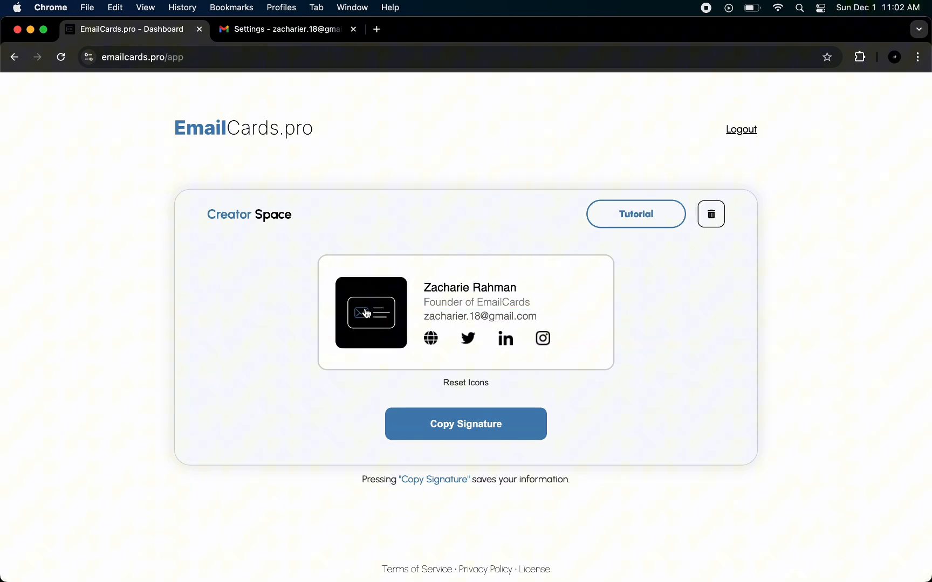
{"action": "left_click", "coordinate": [371, 312]}
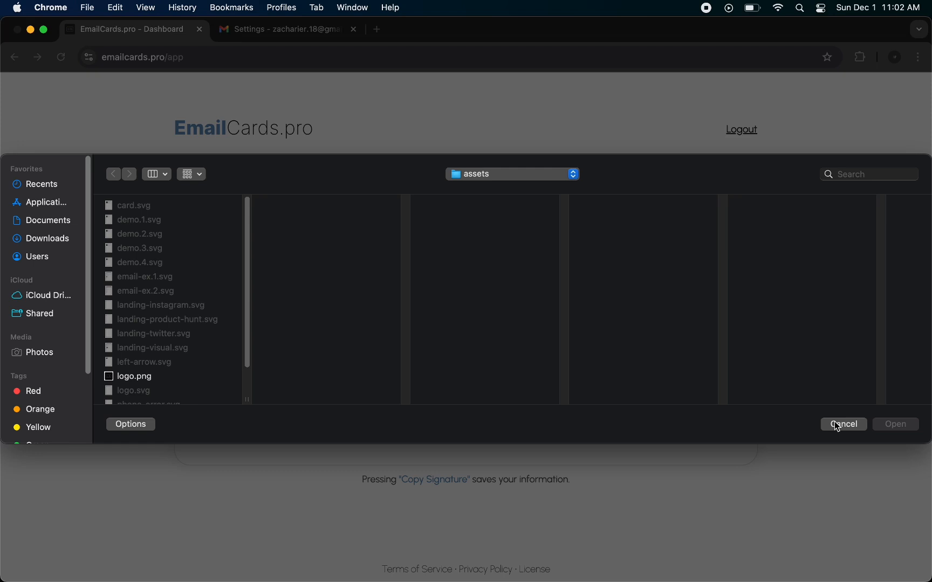
{"action": "left_click", "coordinate": [842, 424]}
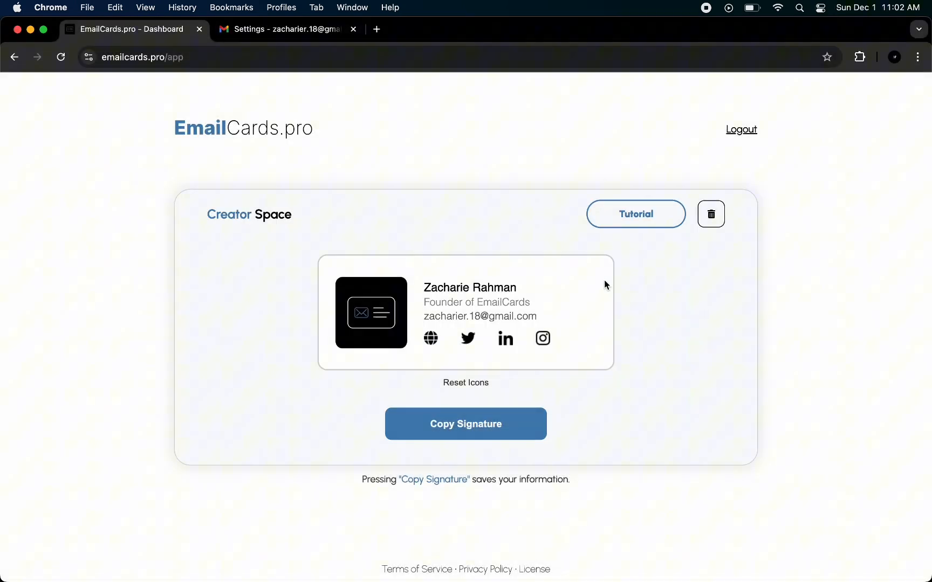
{"action": "left_click", "coordinate": [429, 338]}
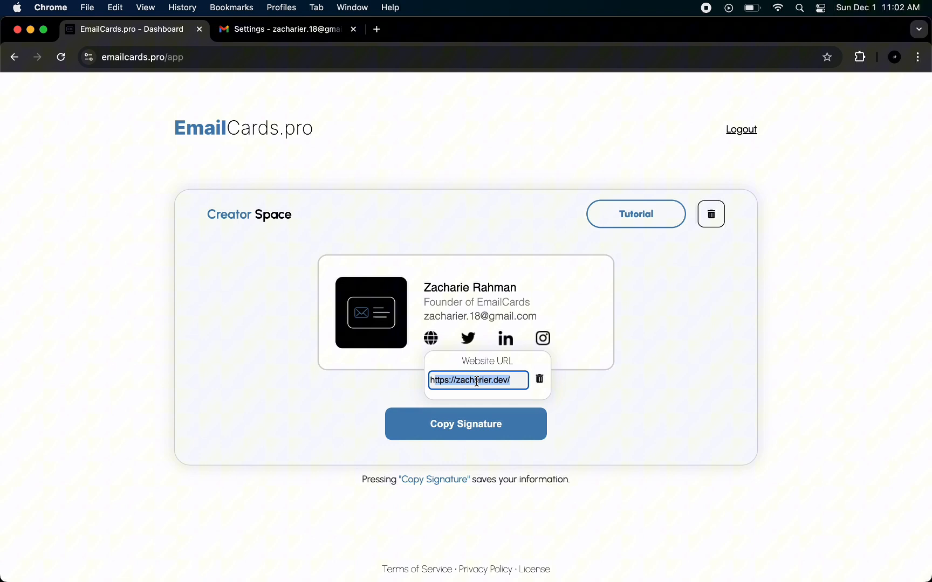
{"action": "type", "text": "https://e ai"}
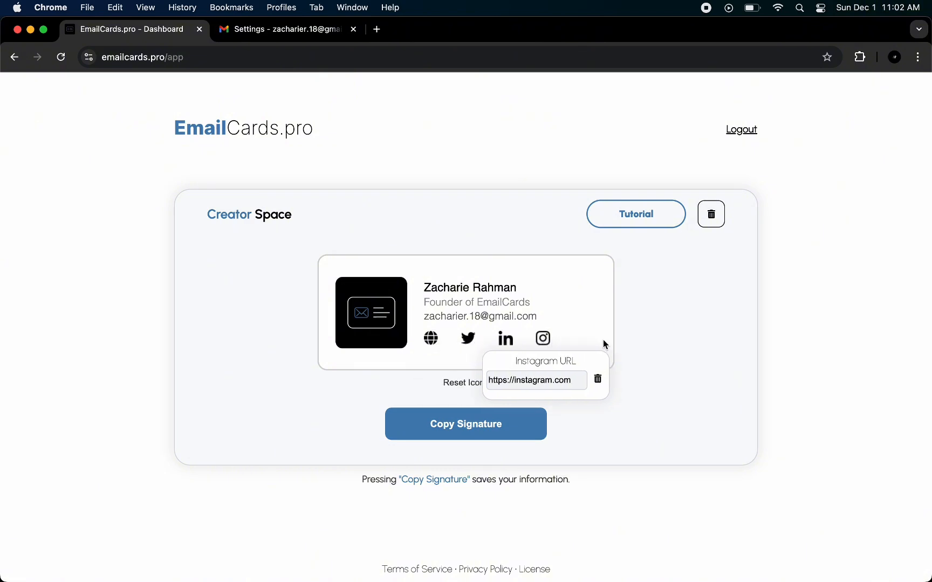
{"action": "mouse_move", "coordinate": [711, 214]}
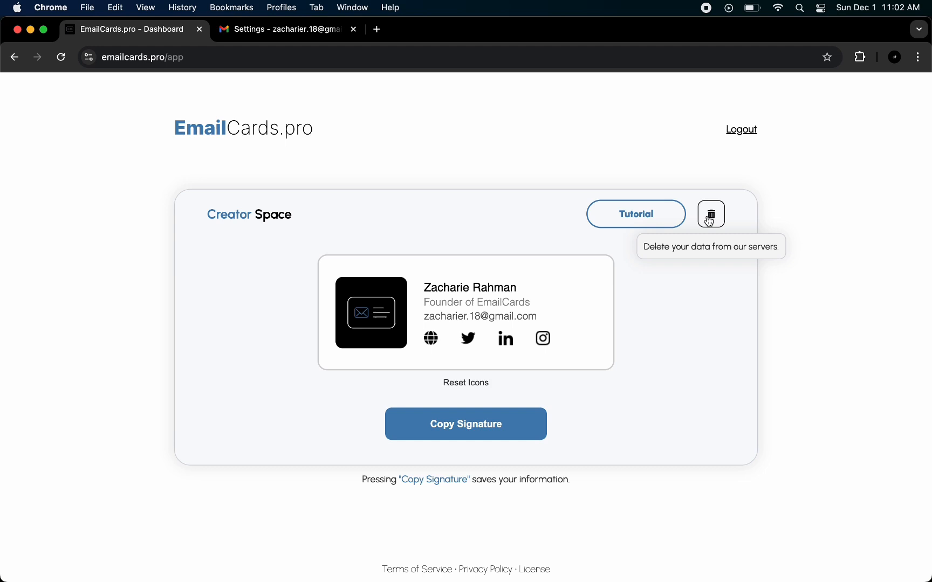
{"action": "mouse_move", "coordinate": [648, 340]}
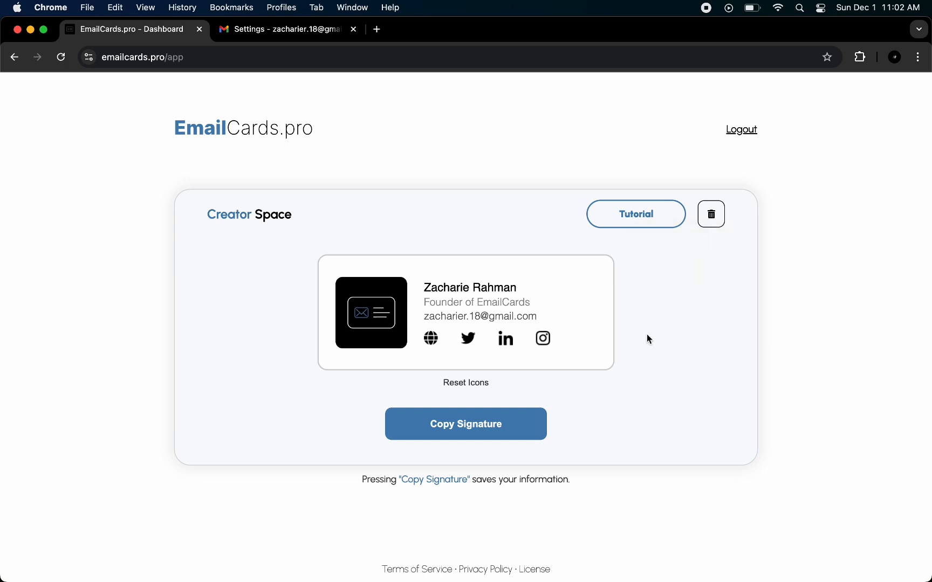
{"action": "mouse_move", "coordinate": [572, 405]}
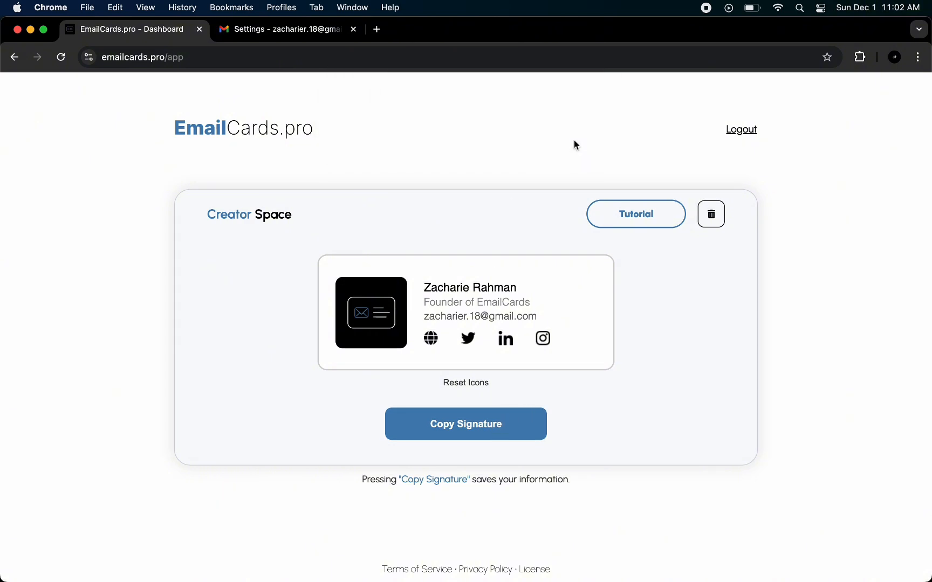
{"action": "mouse_move", "coordinate": [447, 208]}
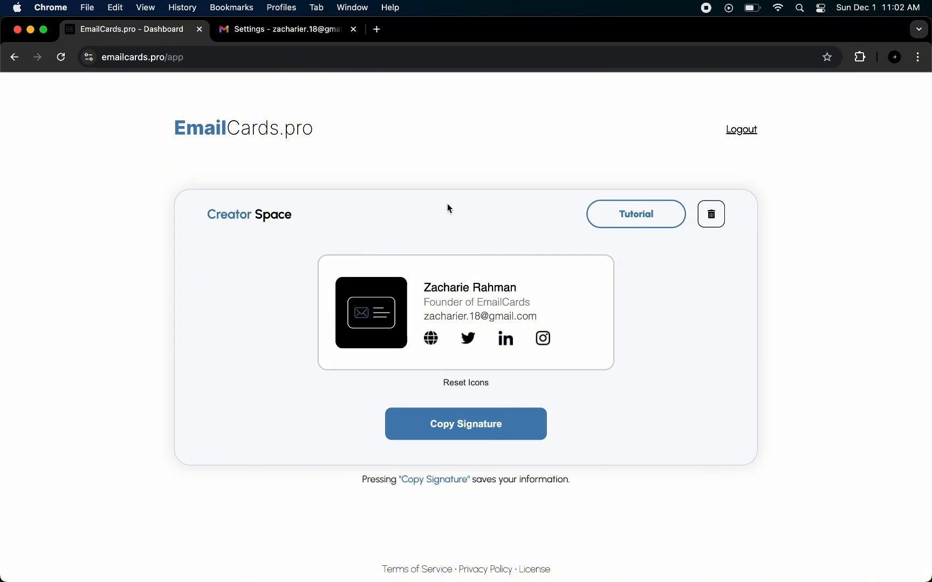
Bring Gmail settings to the front and scroll to the Signature section
{"action": "left_click", "coordinate": [282, 29]}
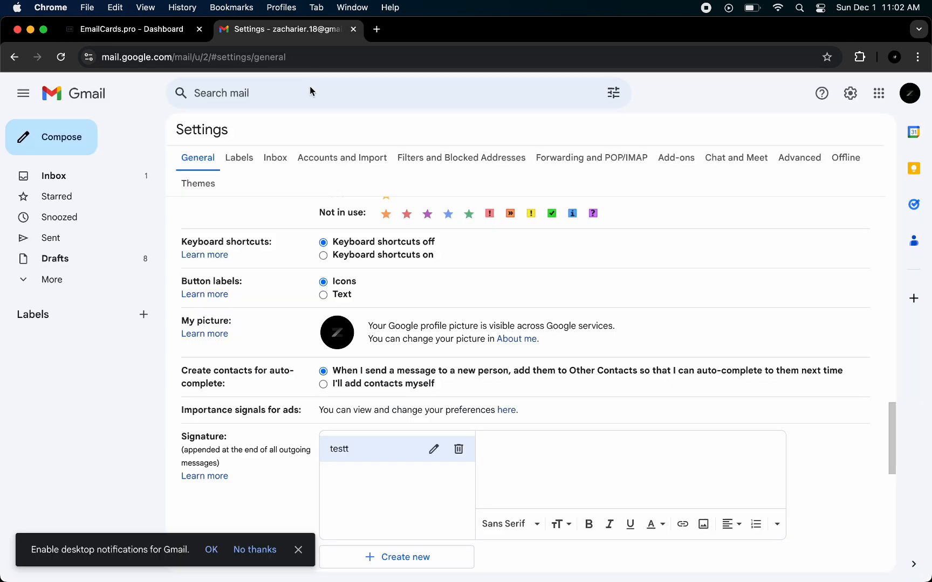
{"action": "scroll", "scroll_direction": "down", "scroll_amount": 3}
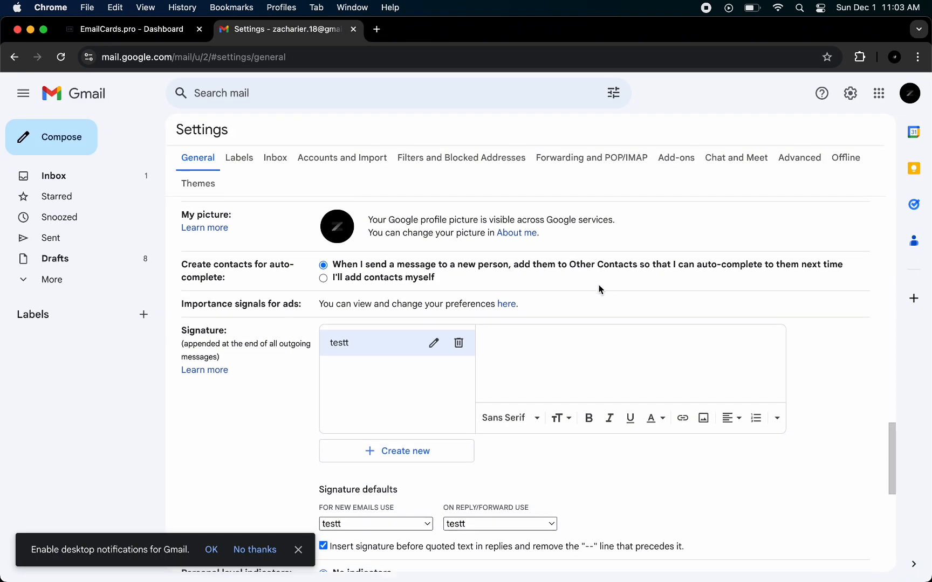